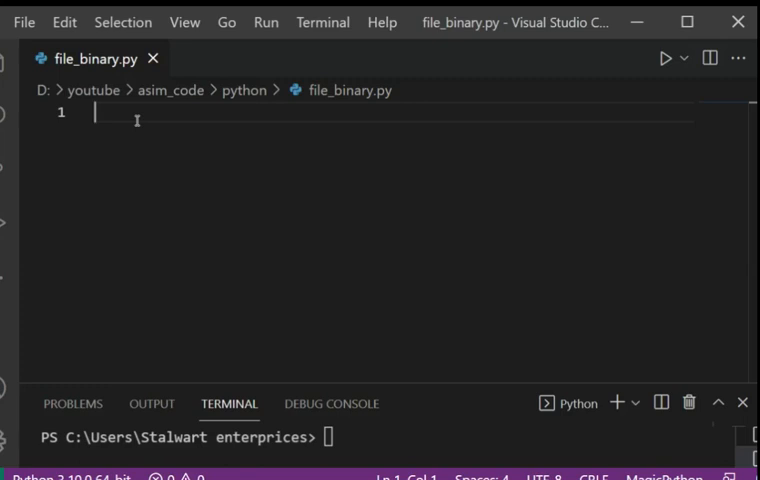
Enter line 1 of file_binary.py: with open('demo.bin','wb') as file:.
{"action": "type", "text": "with"}
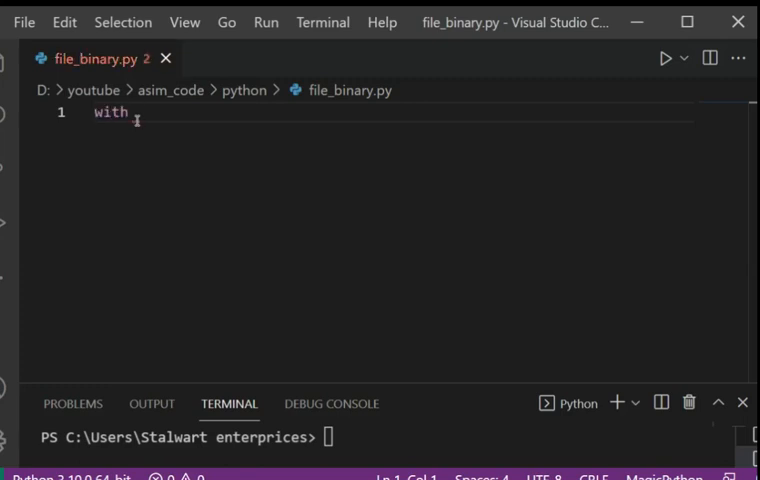
{"action": "type", "text": "open"}
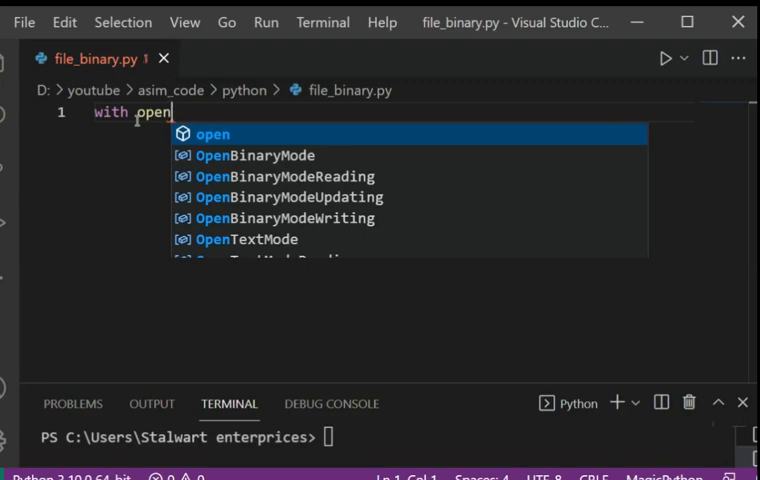
{"action": "type", "text": "()"}
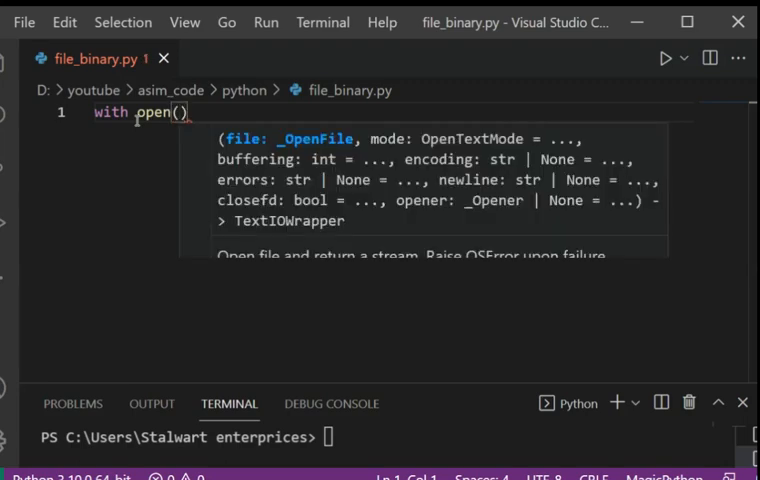
{"action": "type", "text": "''"}
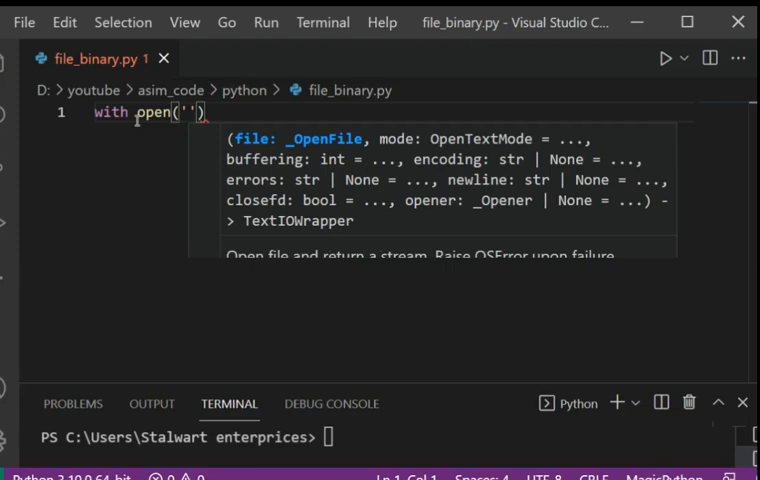
{"action": "type", "text": "demo.bin"}
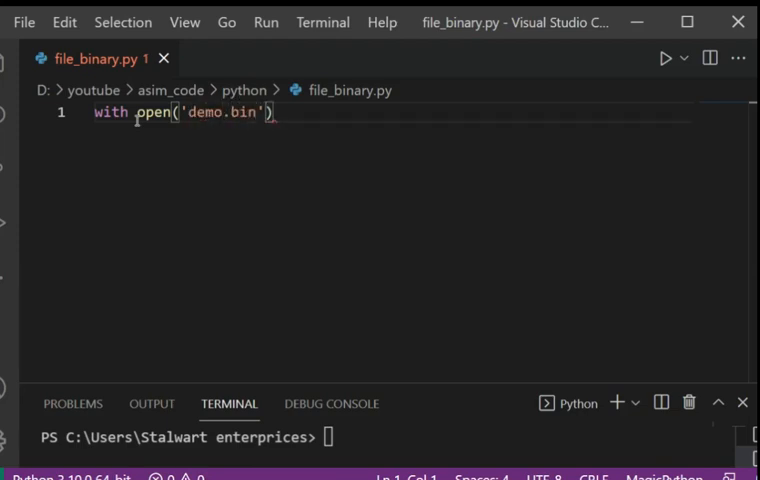
{"action": "type", "text": ","}
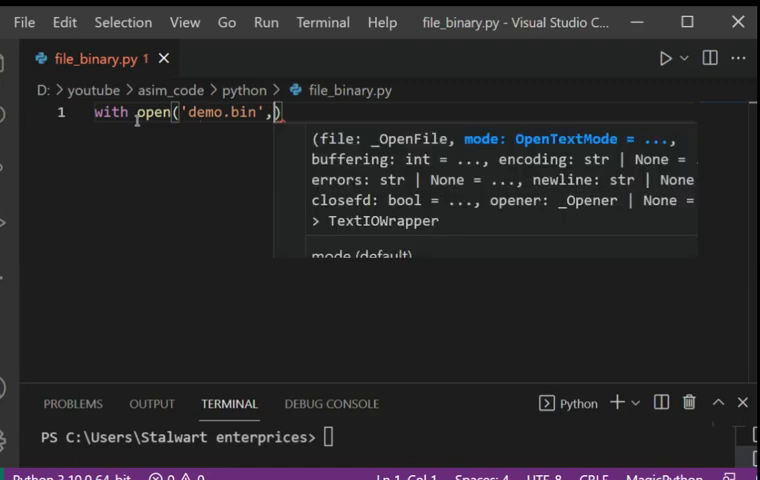
{"action": "type", "text": "'w"}
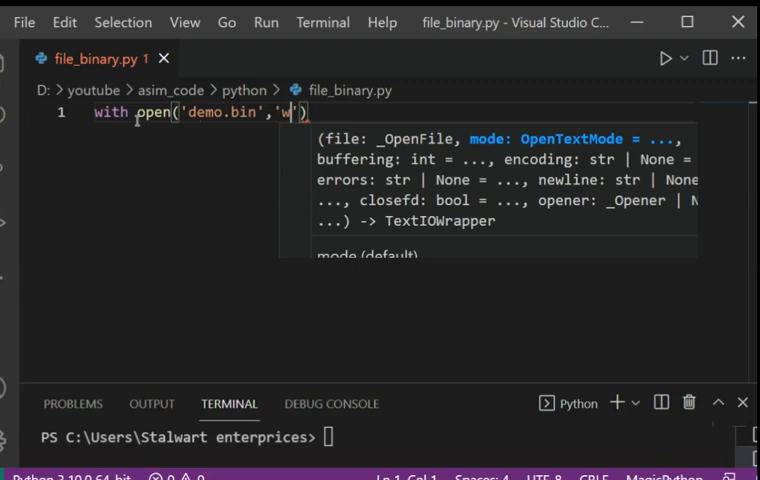
{"action": "type", "text": "b"}
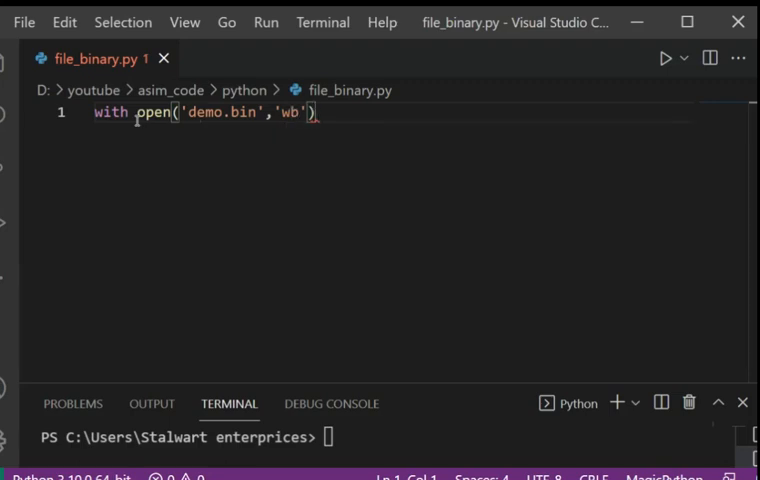
{"action": "type", "text": "as"}
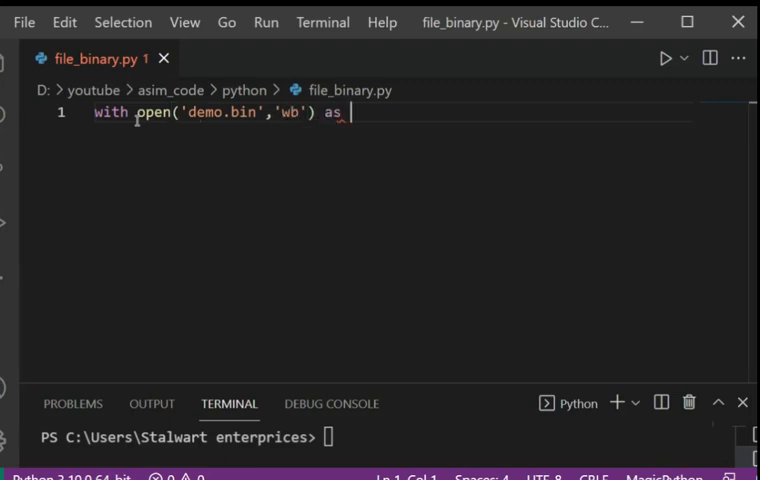
{"action": "type", "text": "f"}
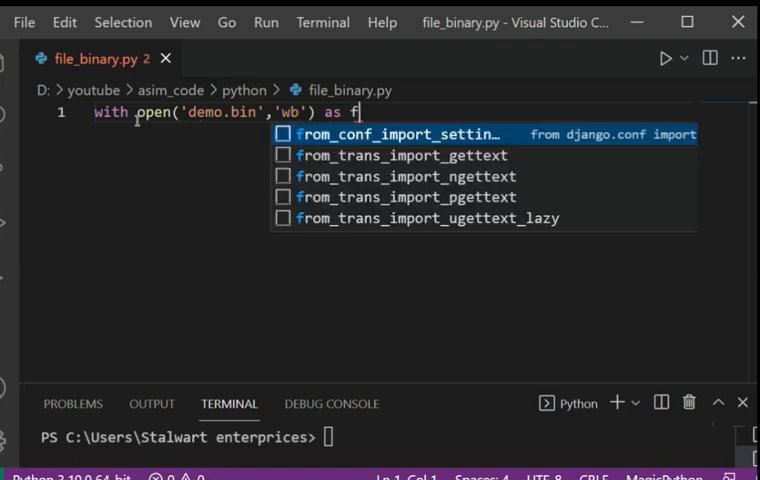
{"action": "type", "text": "ile"}
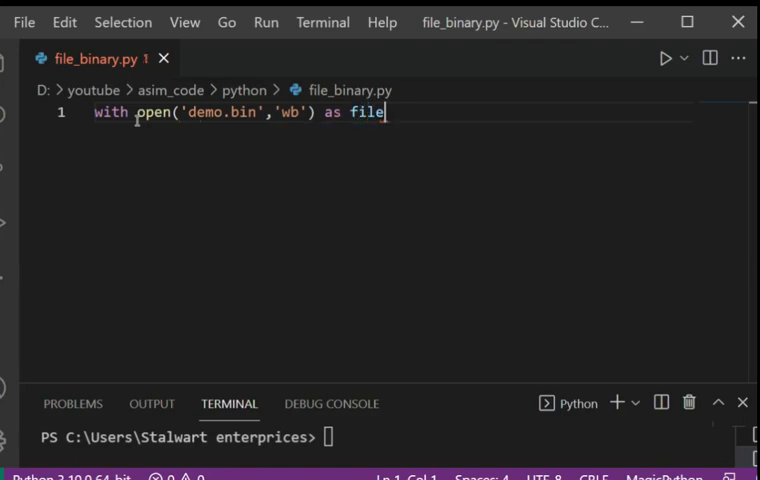
{"action": "type", "text": ":"}
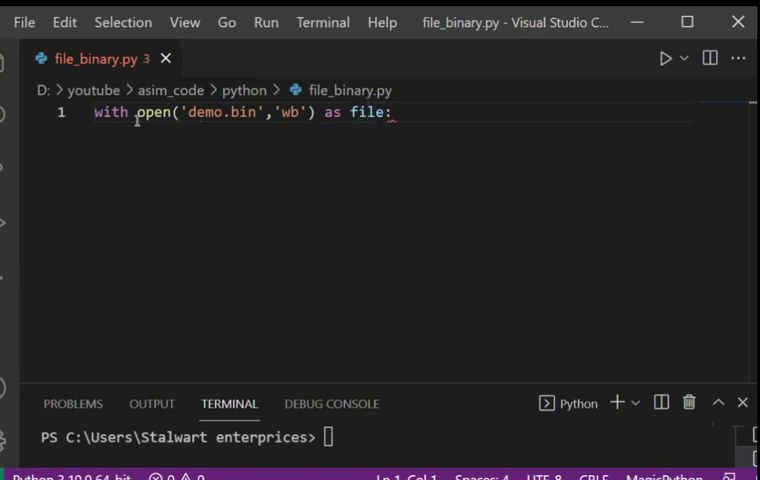
Add file.write(b'Hello world in binary') in the with-block, then start a new line.
{"action": "type", "text": "f"}
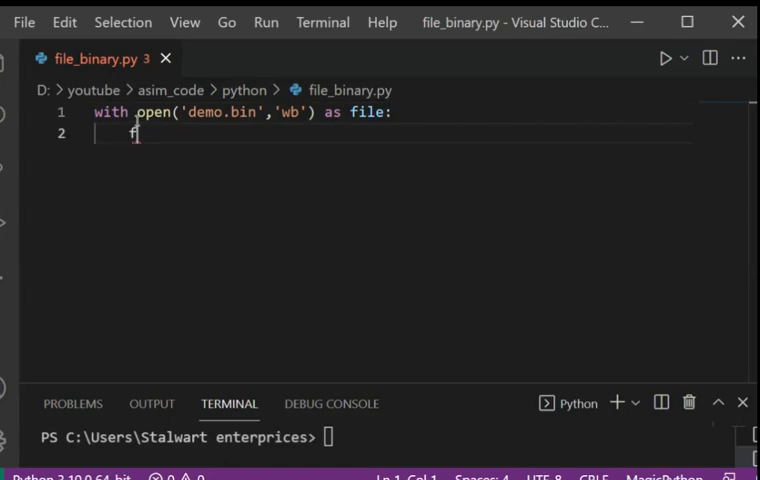
{"action": "type", "text": "ile.W"}
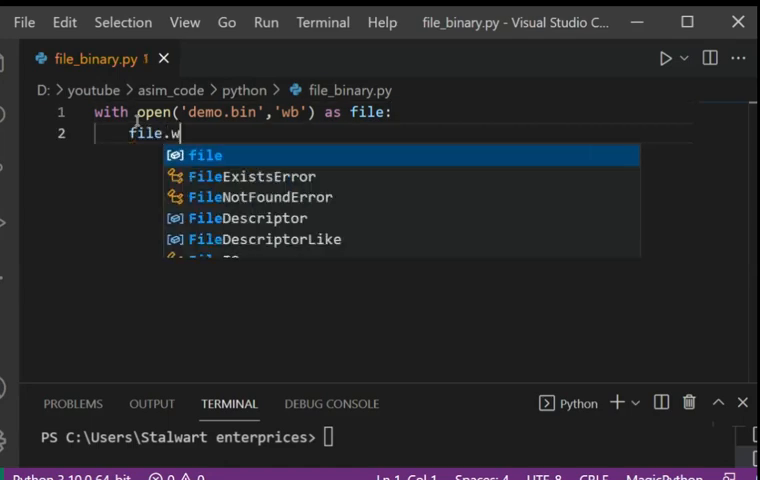
{"action": "type", "text": "rite("}
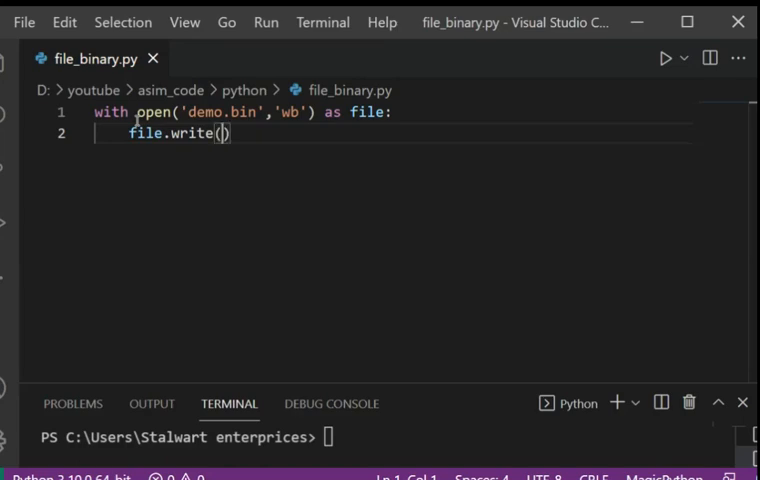
{"action": "type", "text": "b"}
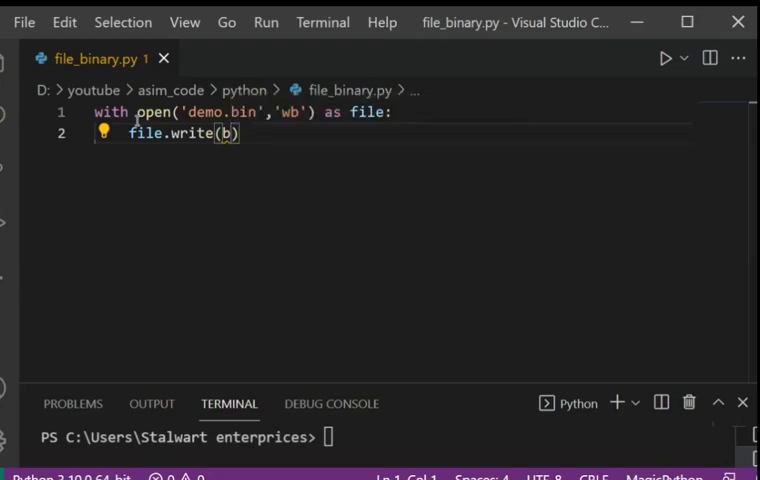
{"action": "type", "text": "''"}
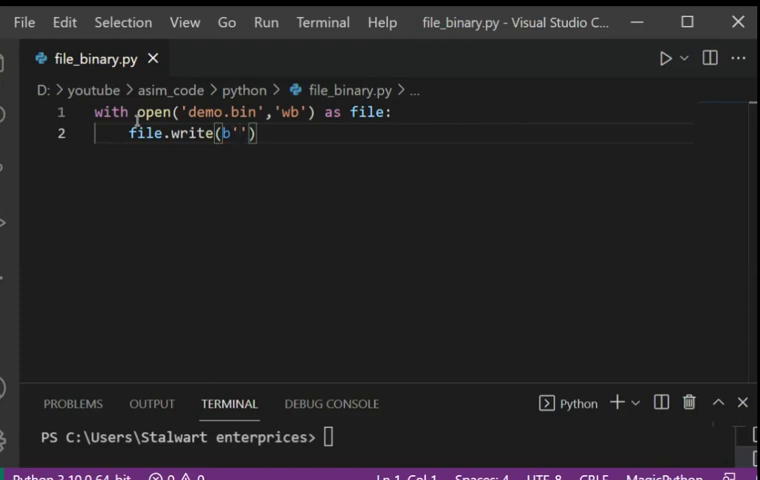
{"action": "type", "text": "Hell"}
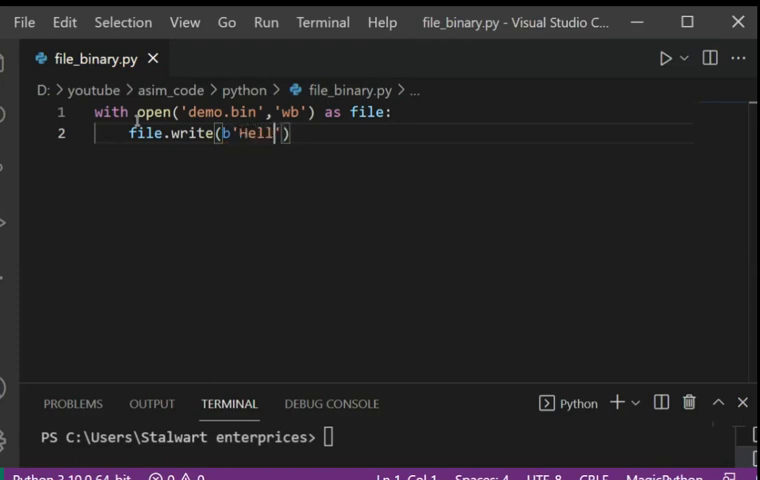
{"action": "type", "text": "o world in"}
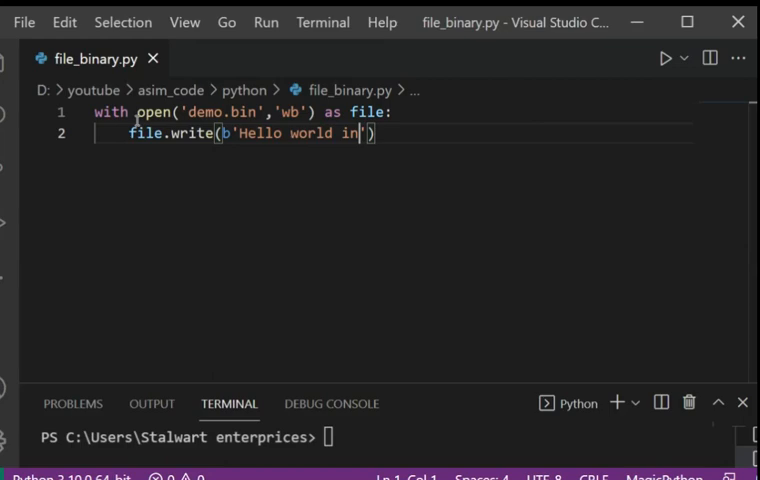
{"action": "type", "text": "bin"}
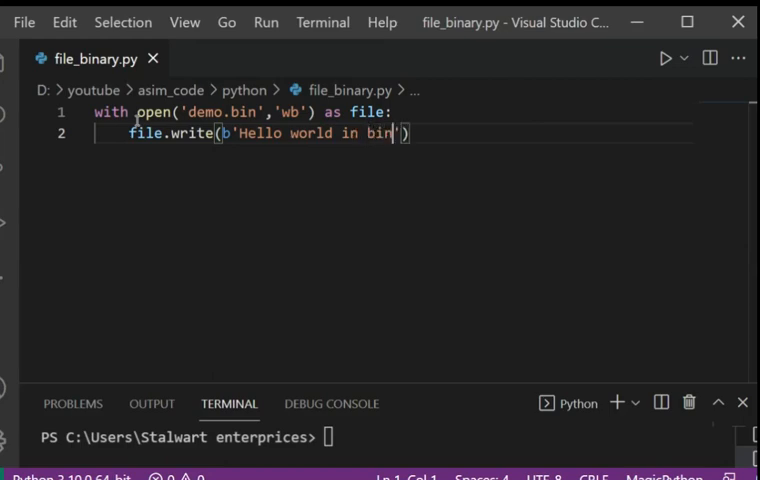
{"action": "type", "text": "ary"}
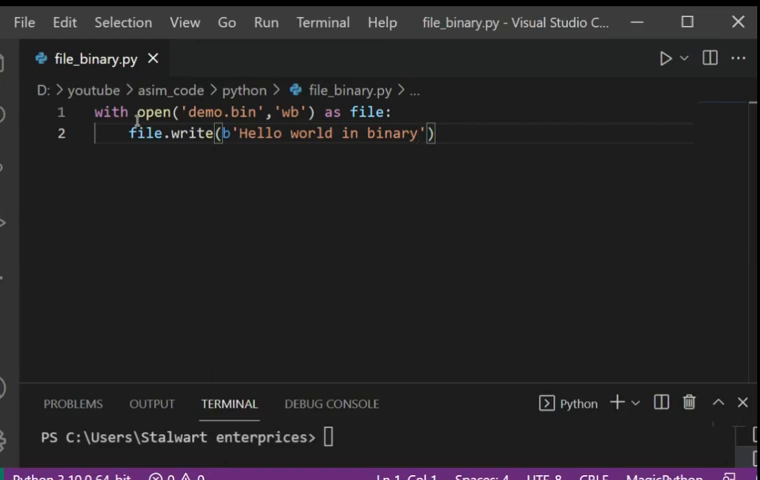
{"action": "key", "text": "Enter"}
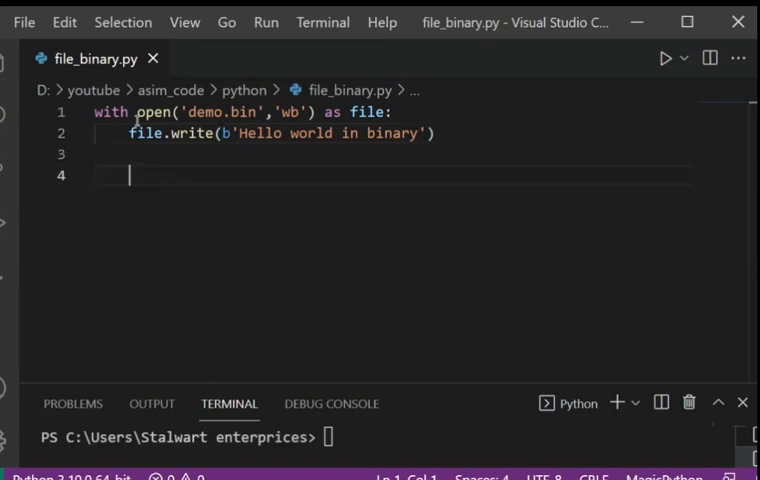
Enter line 4: with open('demo.bin','rb') as f: using autocomplete.
{"action": "type", "text": "with"}
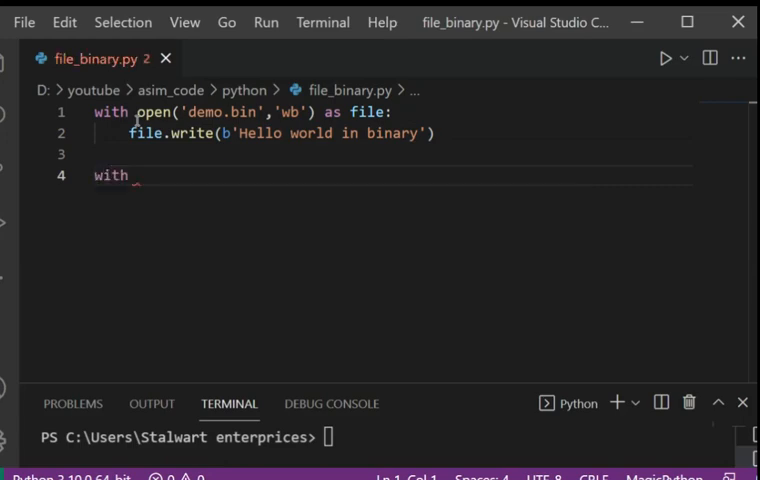
{"action": "type", "text": "open()"}
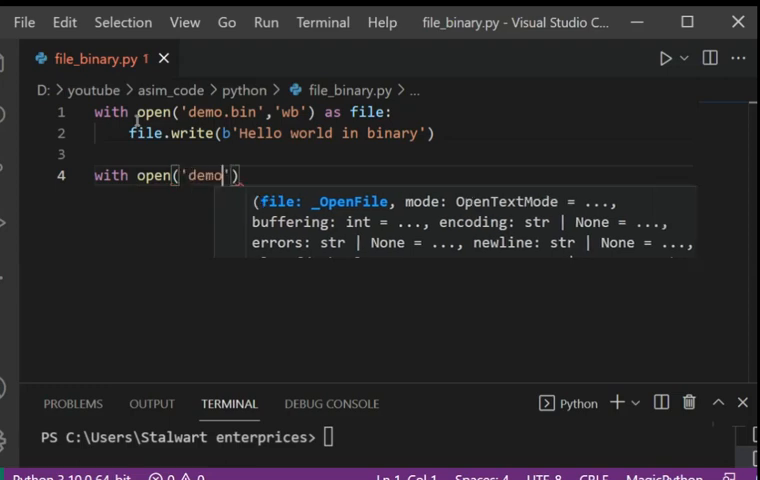
{"action": "type", "text": ".bin"}
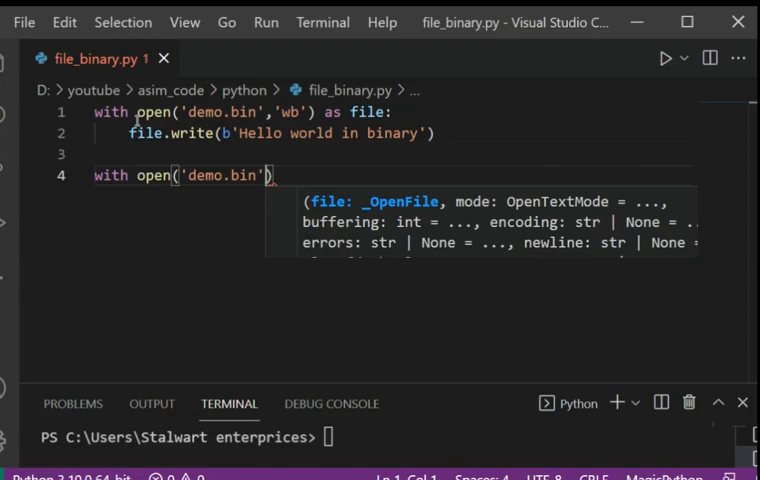
{"action": "type", "text": ",'r'"}
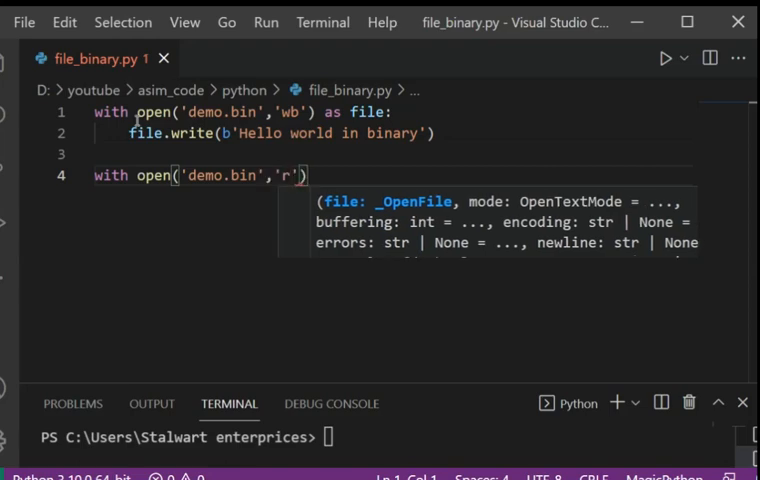
{"action": "type", "text": "b"}
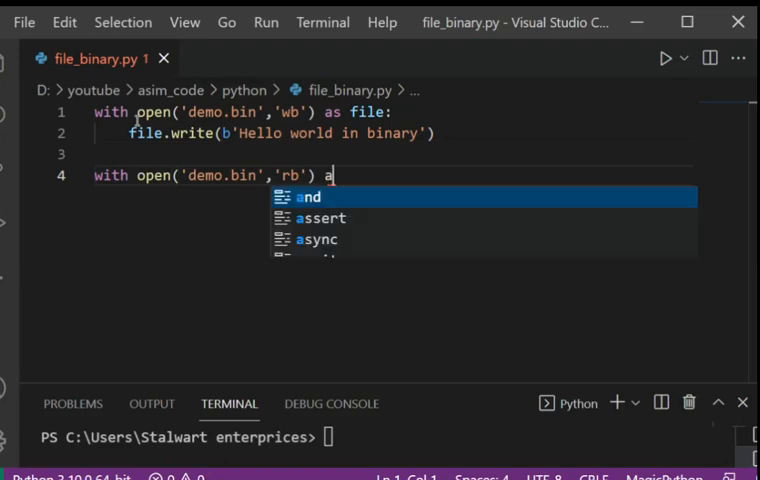
{"action": "type", "text": "s f:"}
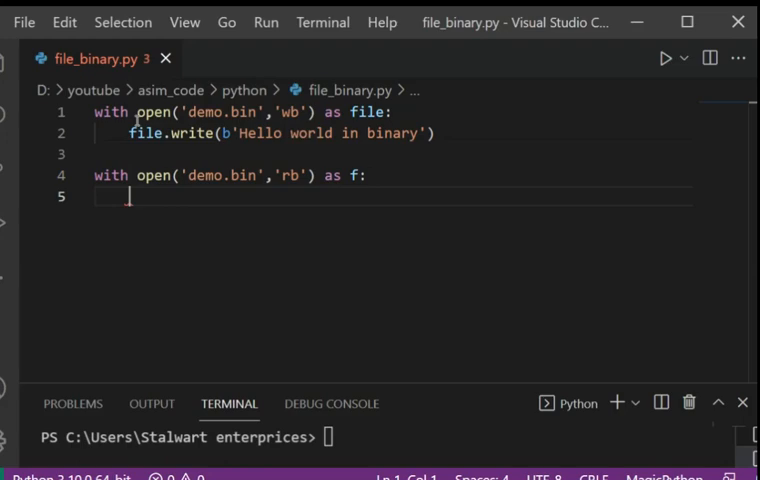
Enter print(f.read()) as the body of the read block on line 5.
{"action": "type", "text": "print("}
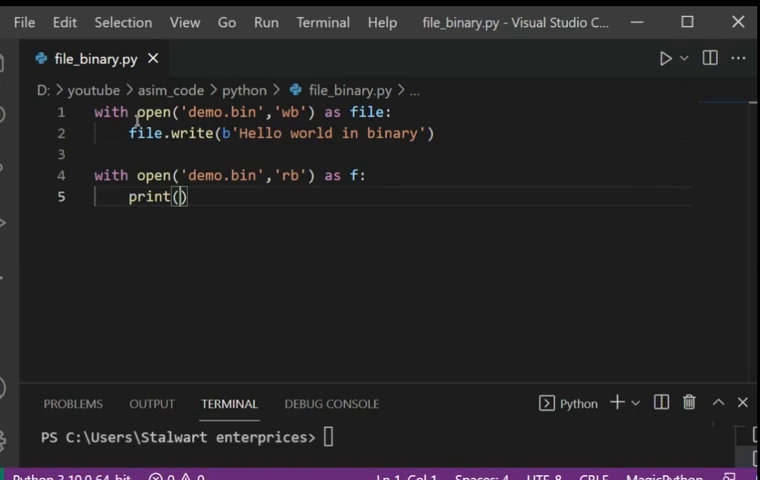
{"action": "type", "text": "f.read"}
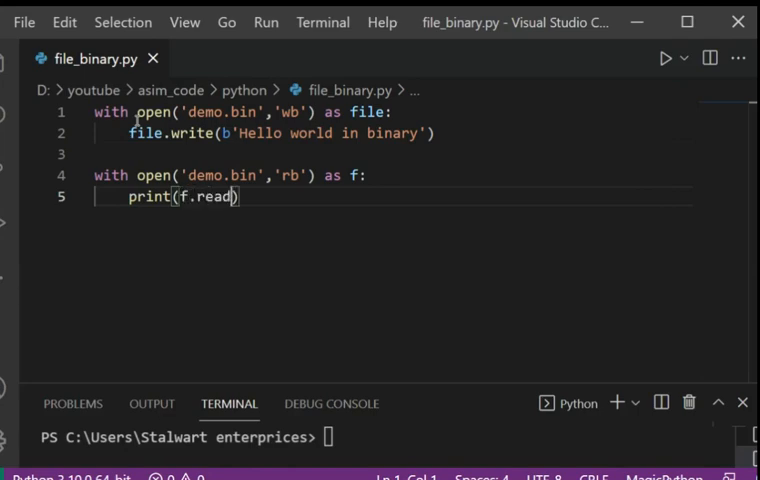
{"action": "type", "text": "()"}
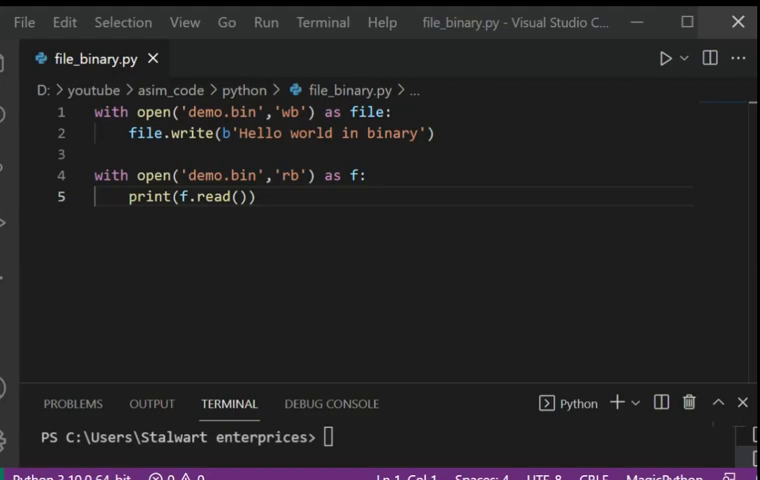
Run file_binary.py with the Run Python File button to print b'Hello world in binary'.
{"action": "left_click", "coordinate": [666, 55]}
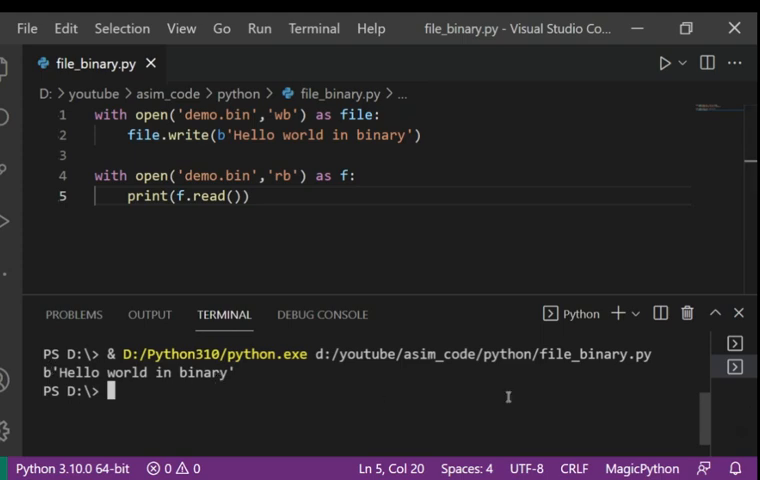
{"action": "mouse_move", "coordinate": [501, 393]}
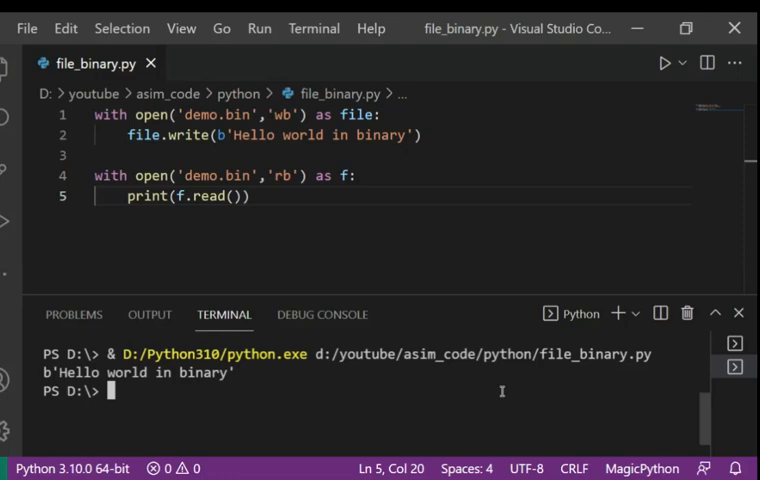
{"action": "mouse_move", "coordinate": [320, 475]}
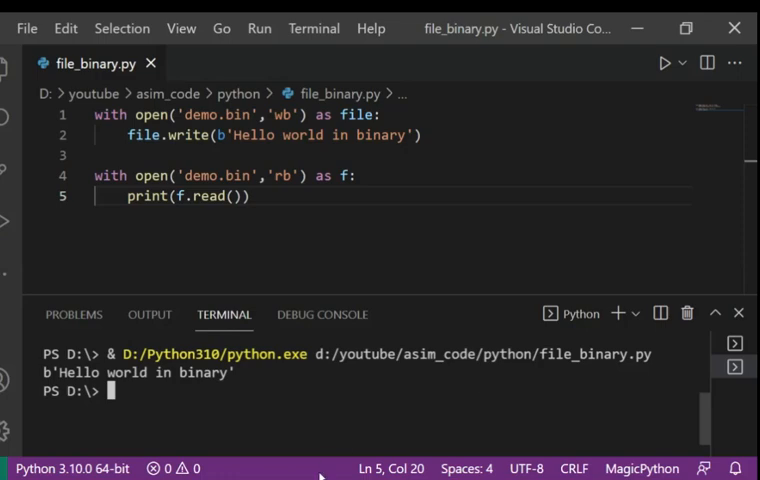